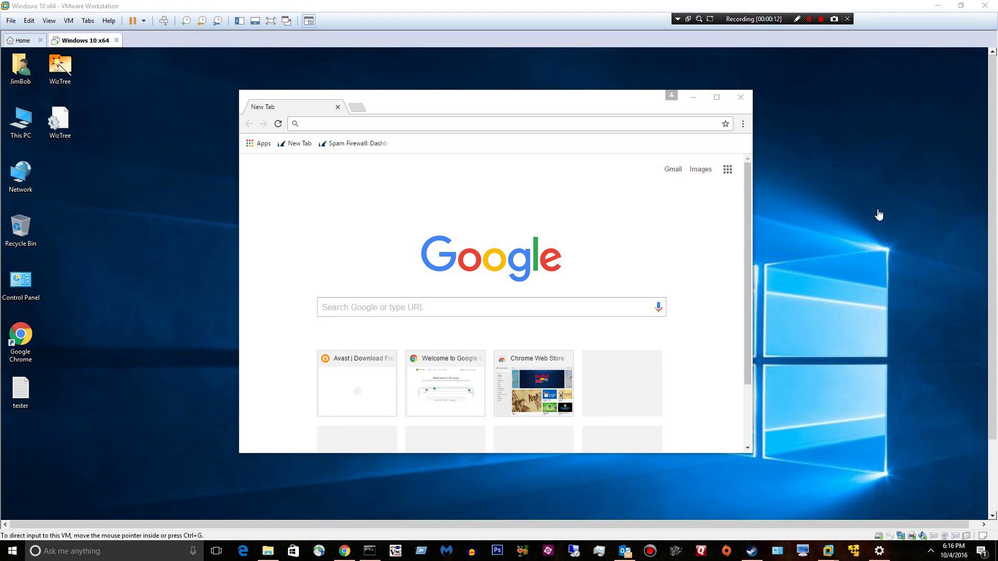
mouse_move(869, 256)
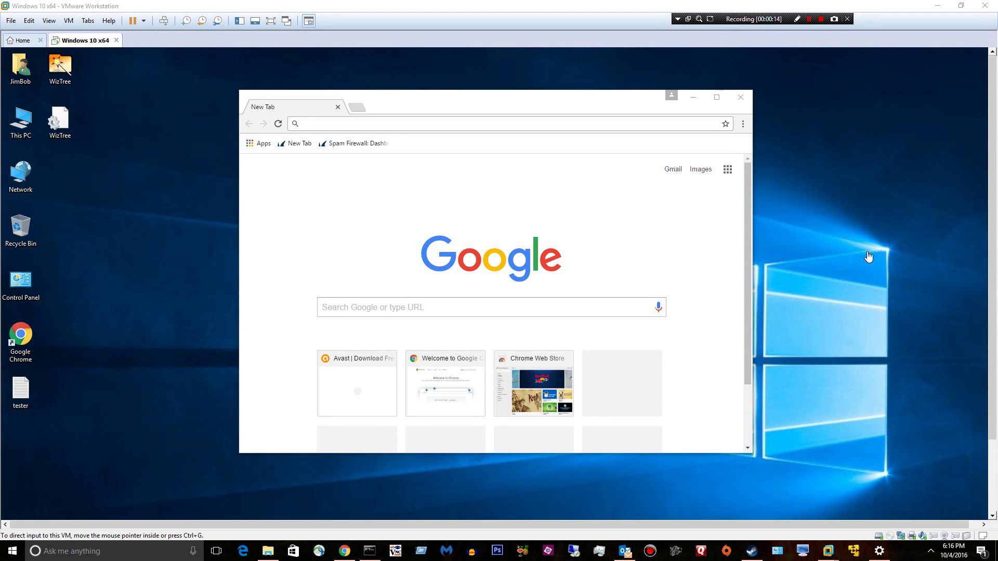
mouse_move(854, 254)
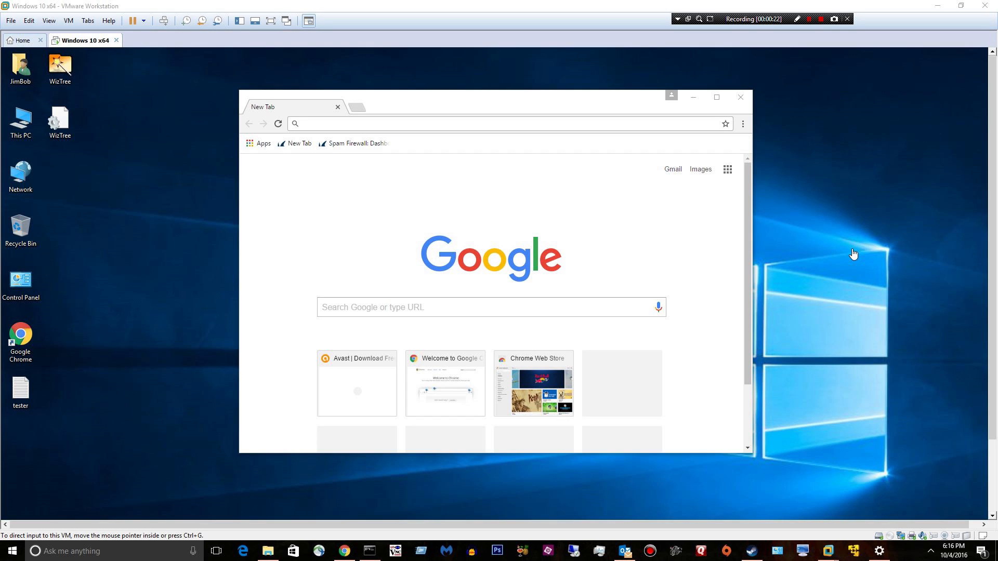
mouse_move(789, 225)
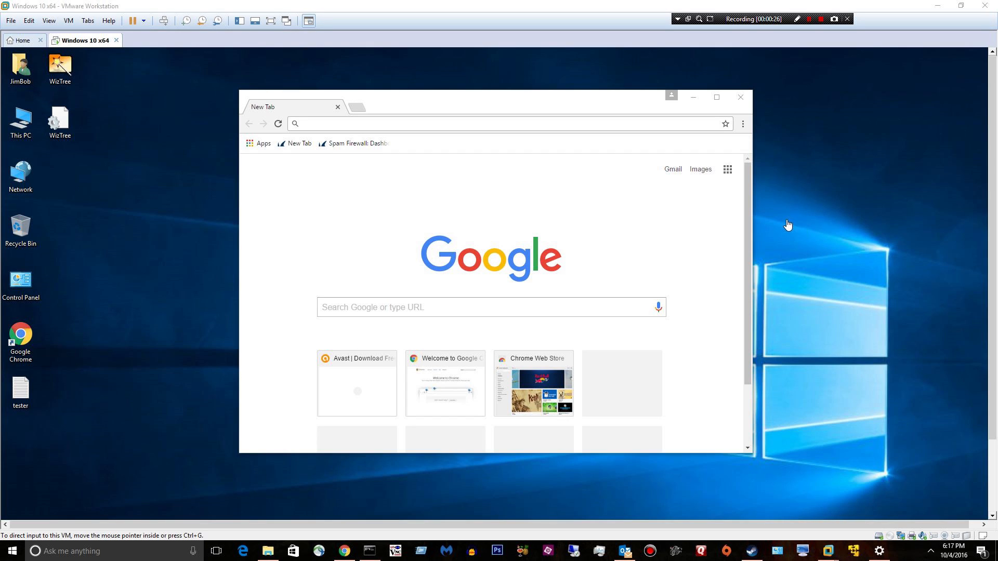
mouse_move(818, 231)
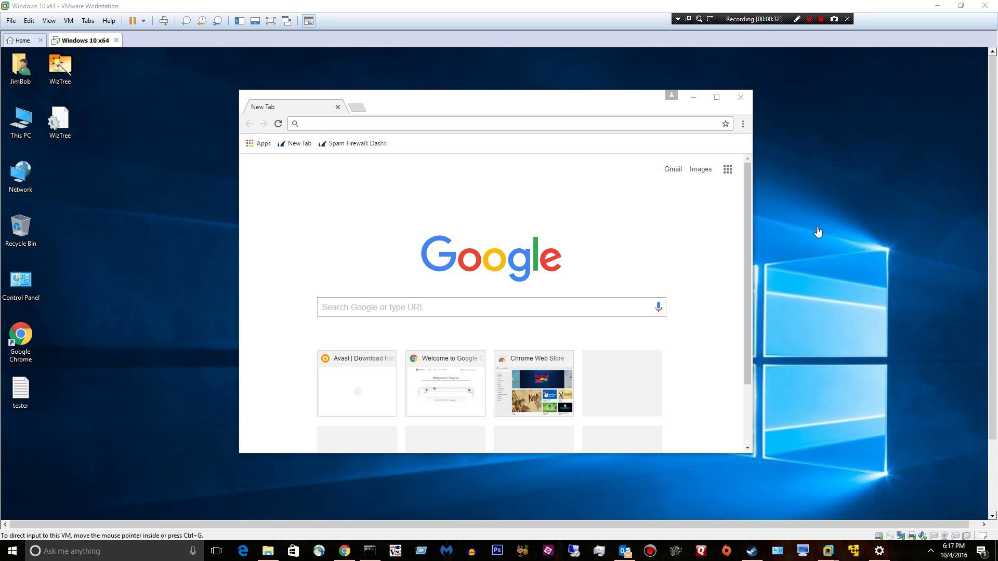
mouse_move(815, 235)
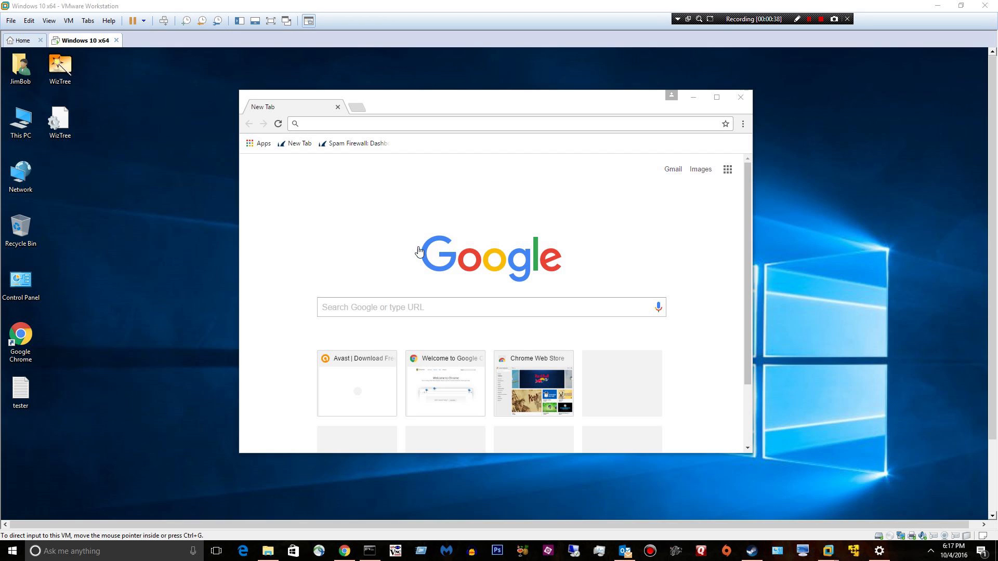
- Search Google for 'wiztree' from the new tab
left_click(484, 307)
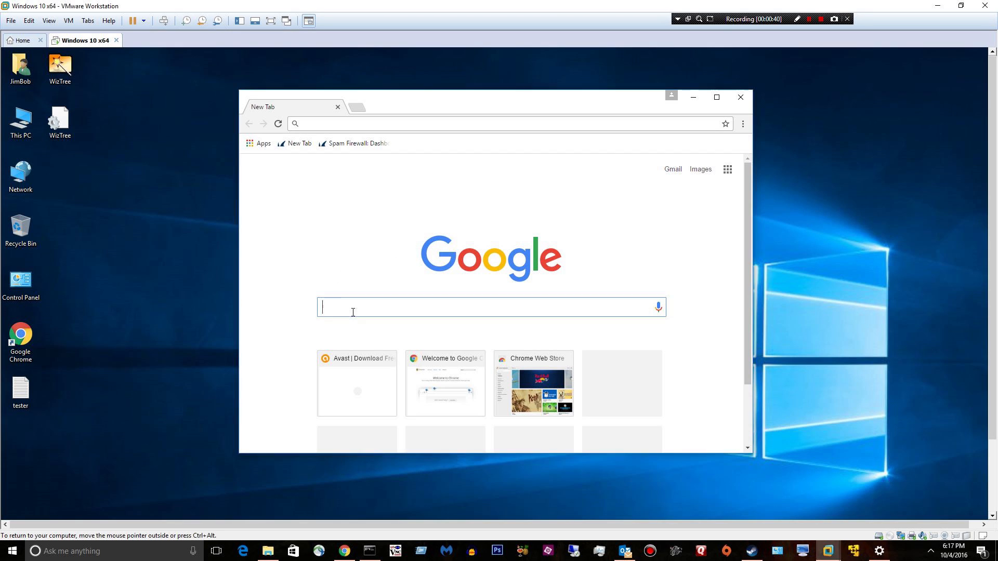
type("wiztree")
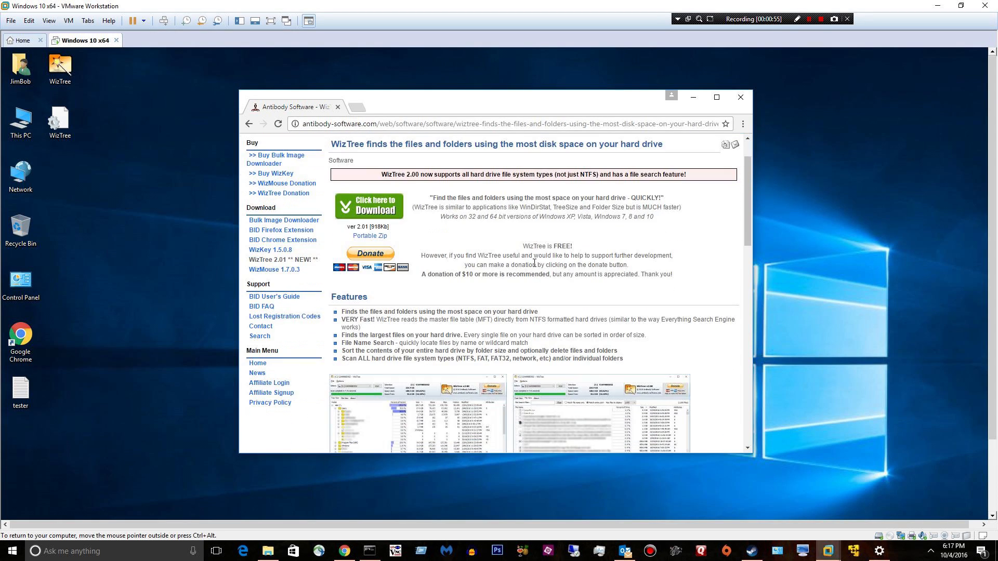
mouse_move(361, 239)
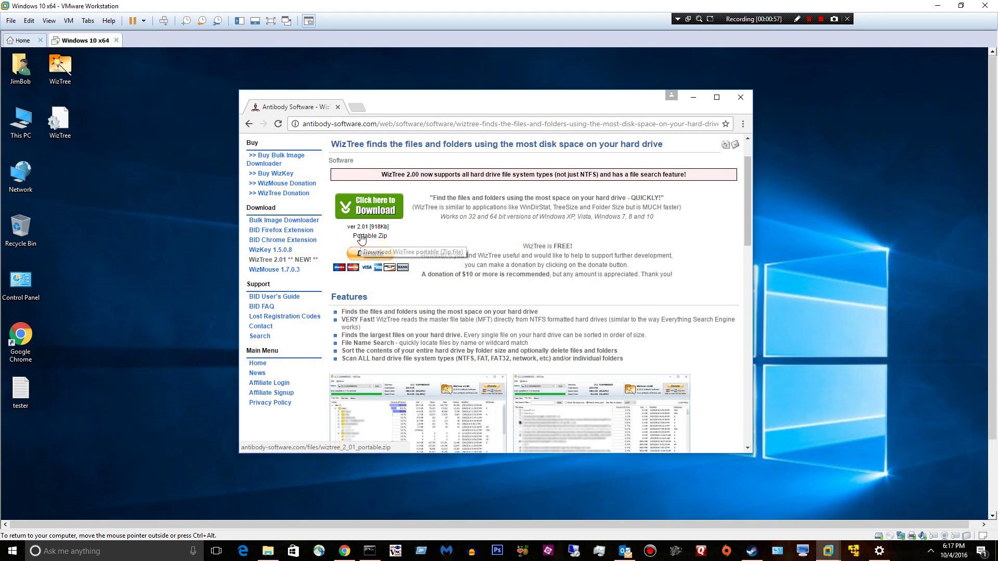
mouse_move(109, 157)
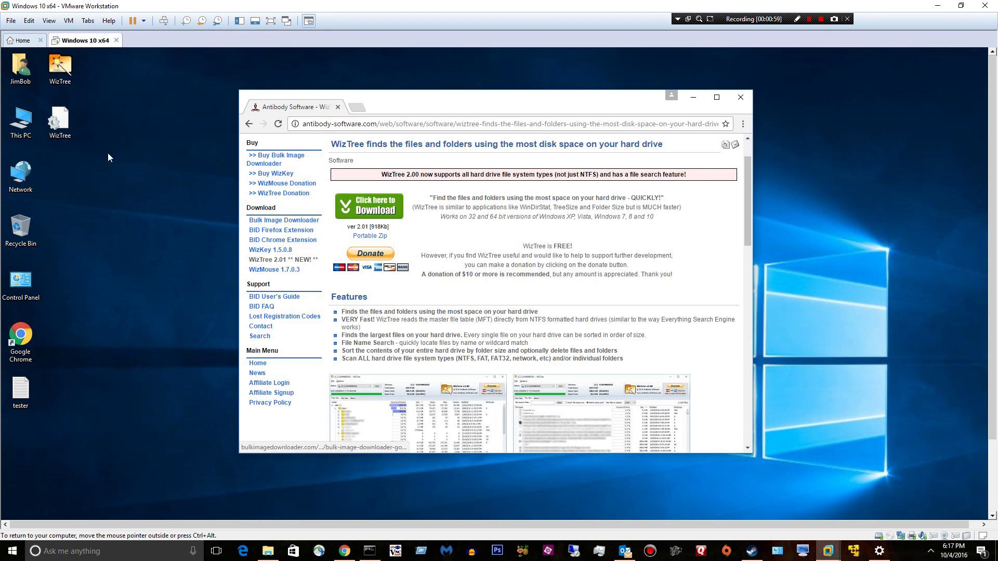
- Launch WizTree from its desktop shortcut and approve the User Account Control prompt
left_click(60, 70)
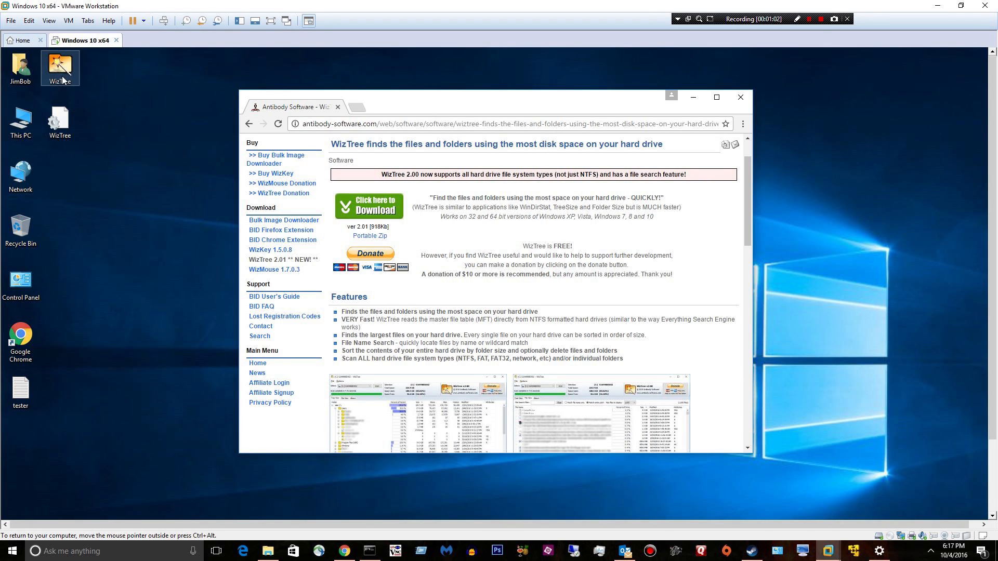
double_click(60, 66)
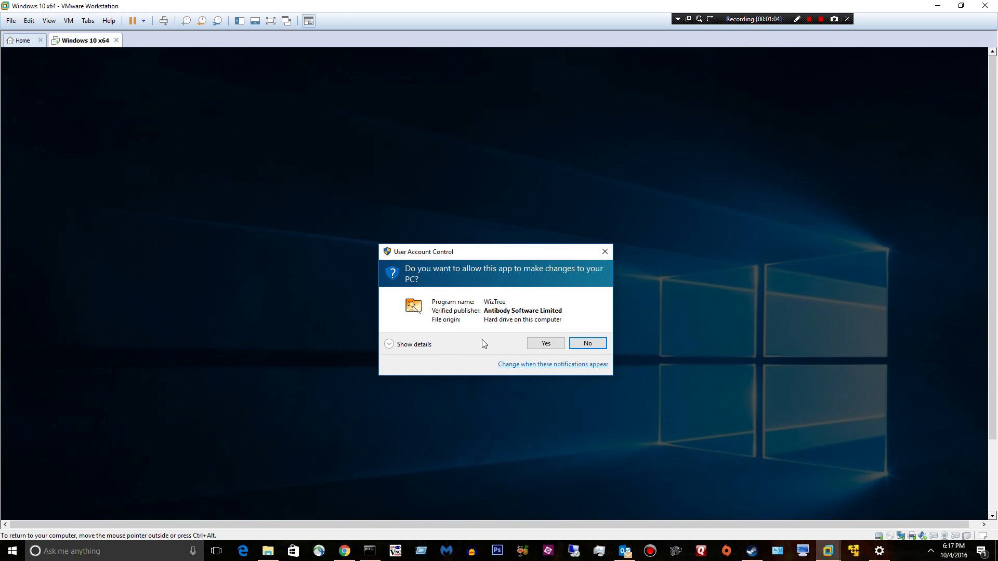
left_click(545, 343)
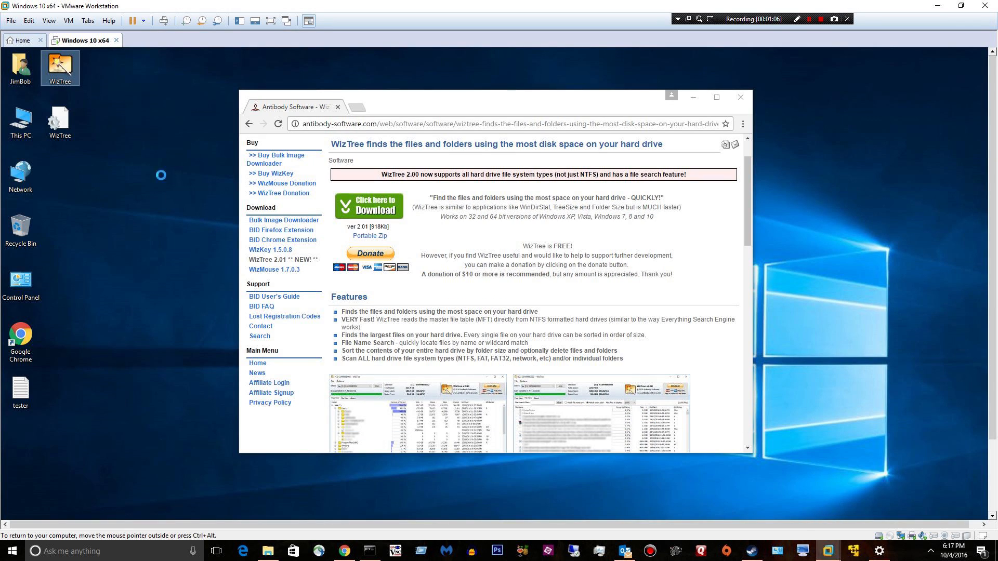
double_click(61, 66)
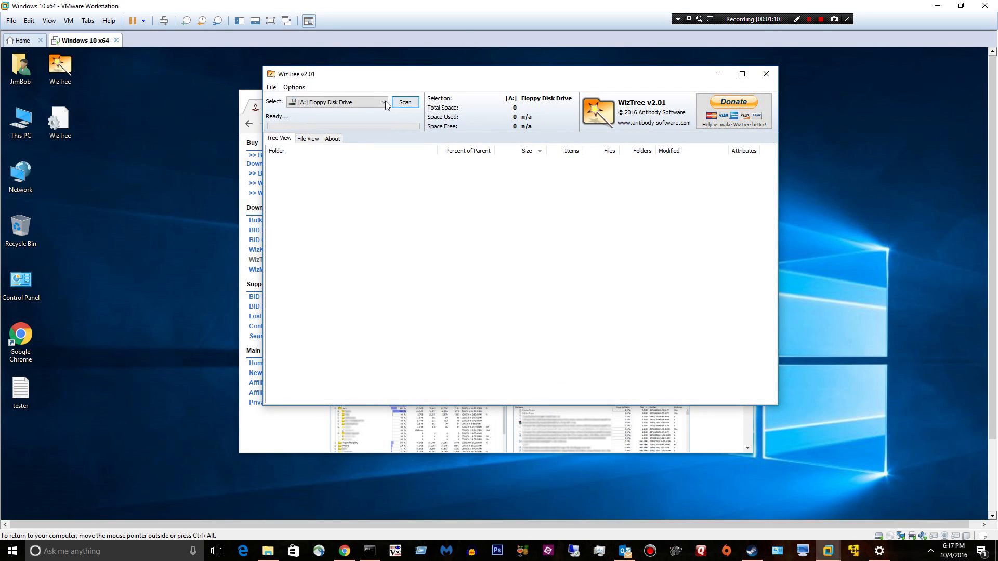
- Pick [C:] Local Disk from the drive list to scan it
left_click(382, 102)
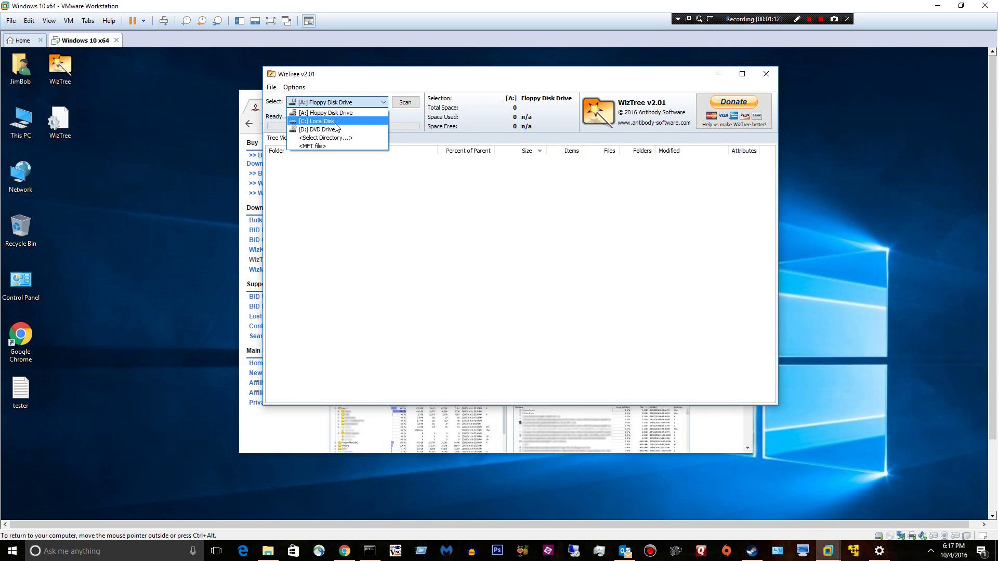
left_click(317, 120)
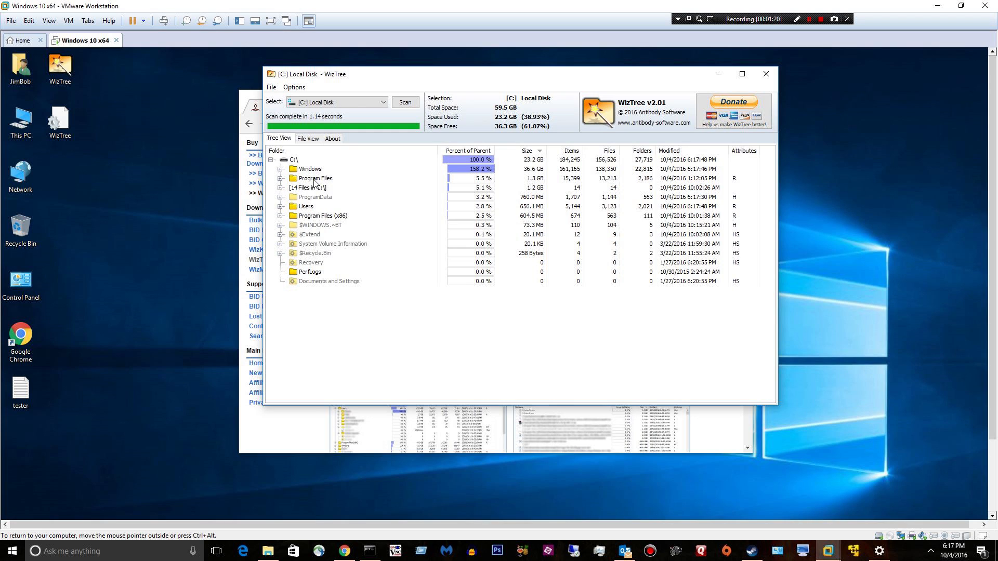
left_click(310, 169)
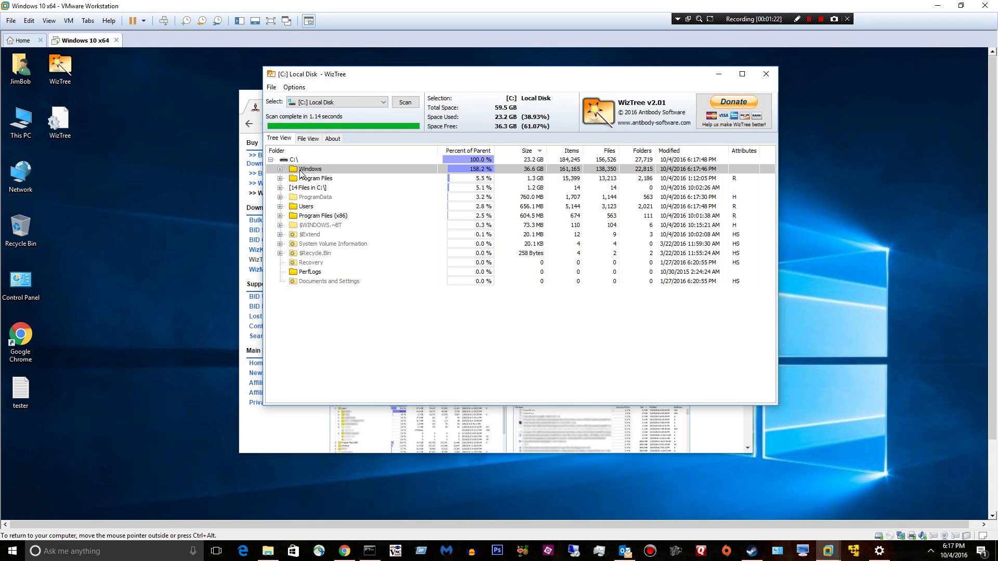
left_click(281, 169)
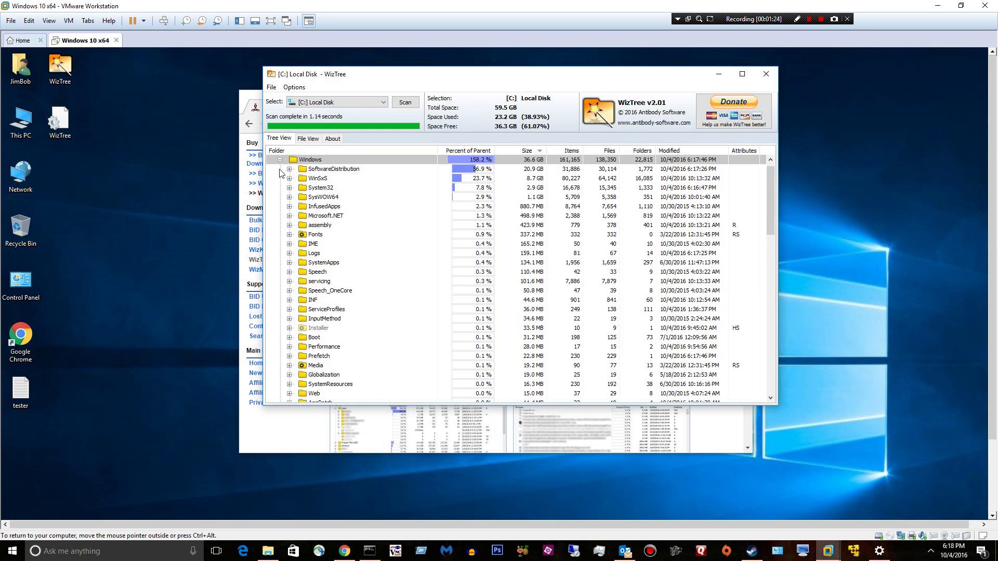
left_click(333, 169)
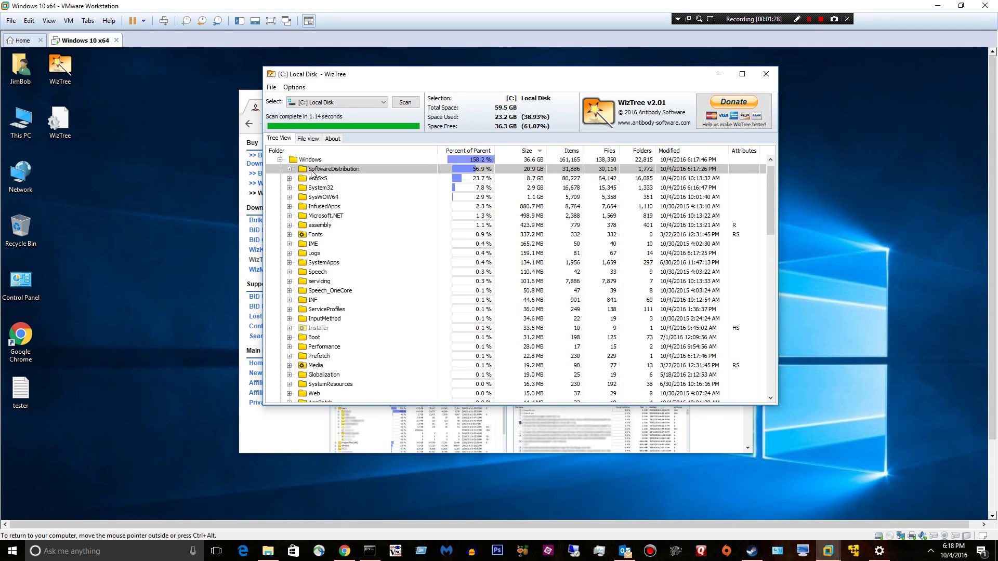
mouse_move(318, 177)
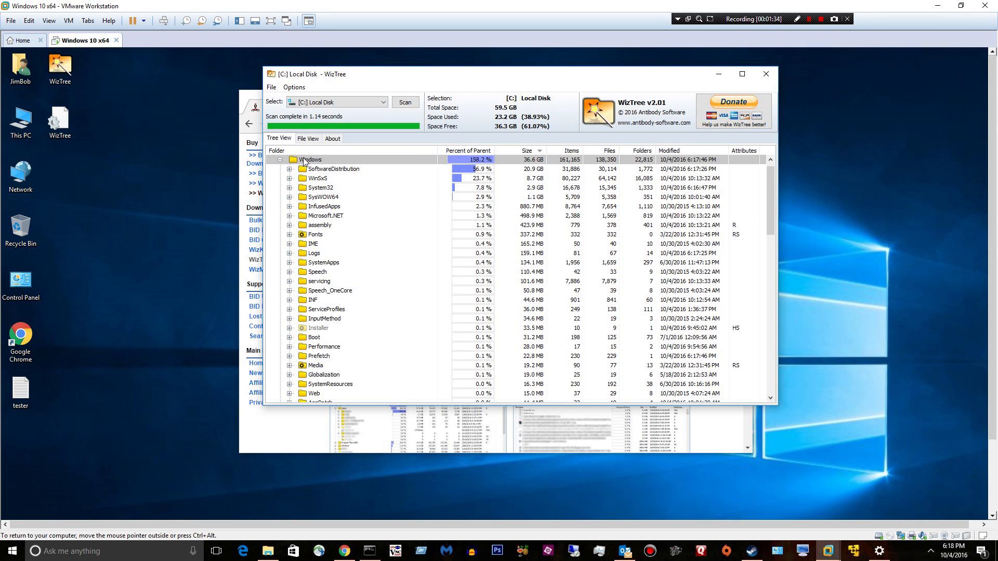
left_click(281, 159)
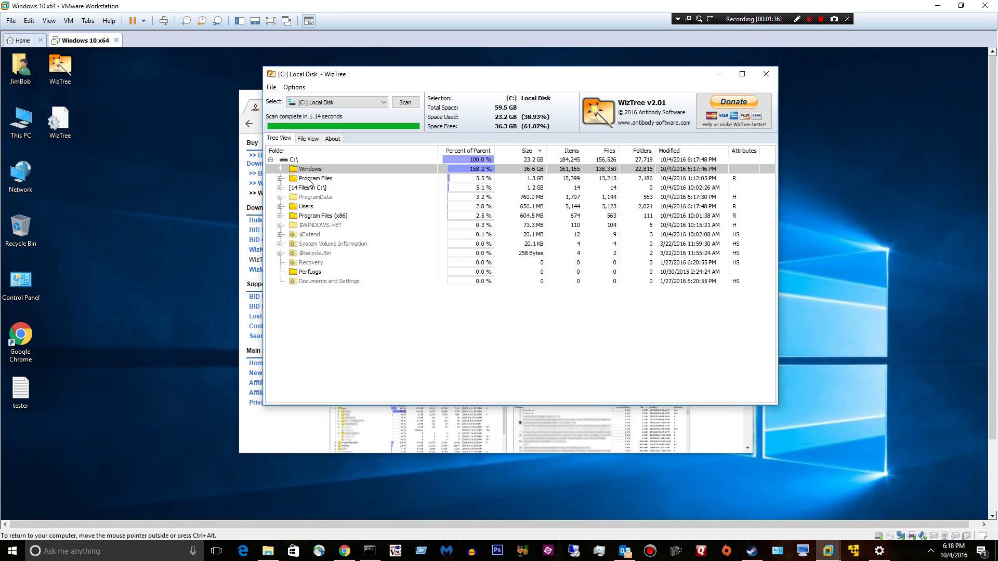
left_click(281, 178)
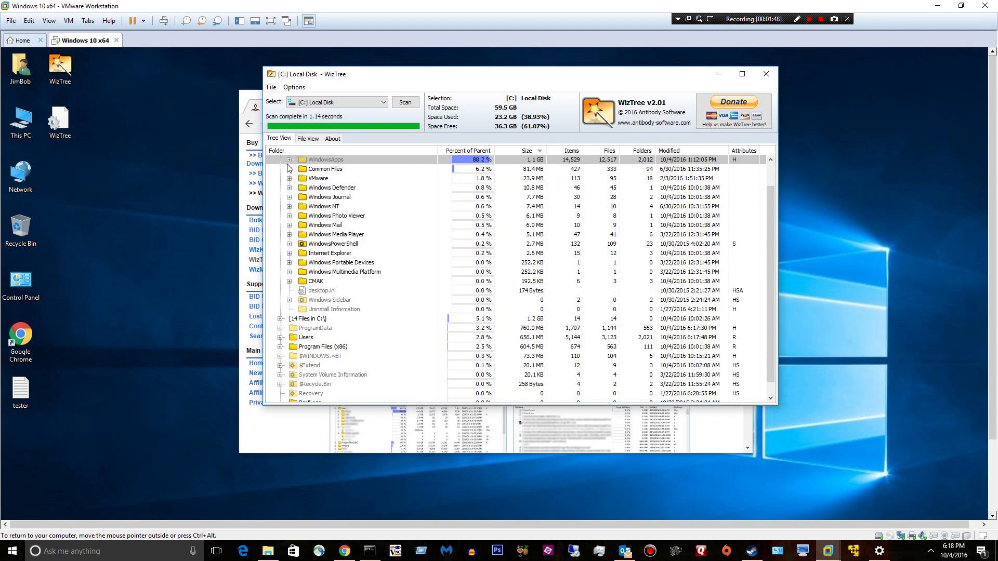
left_click(280, 168)
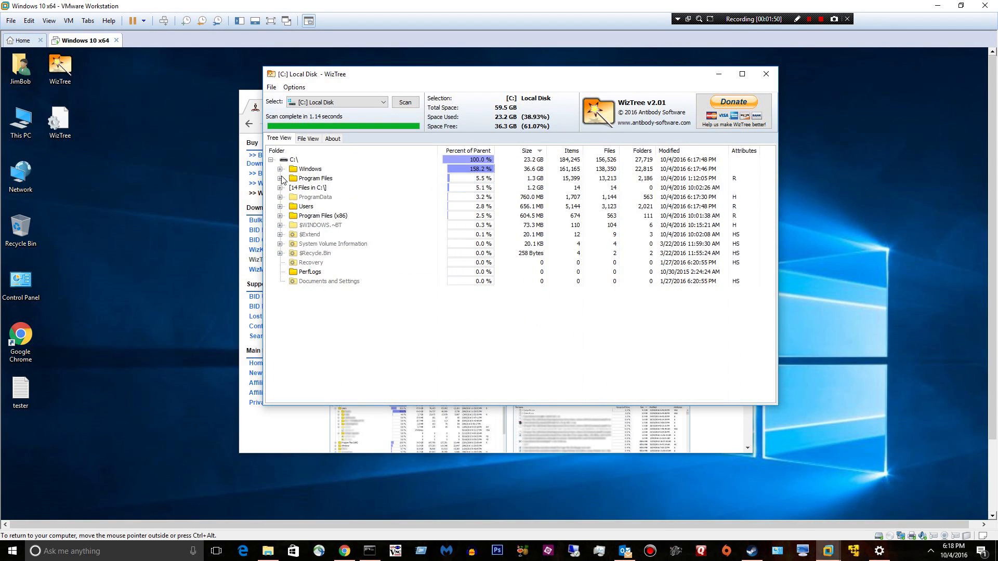
mouse_move(308, 207)
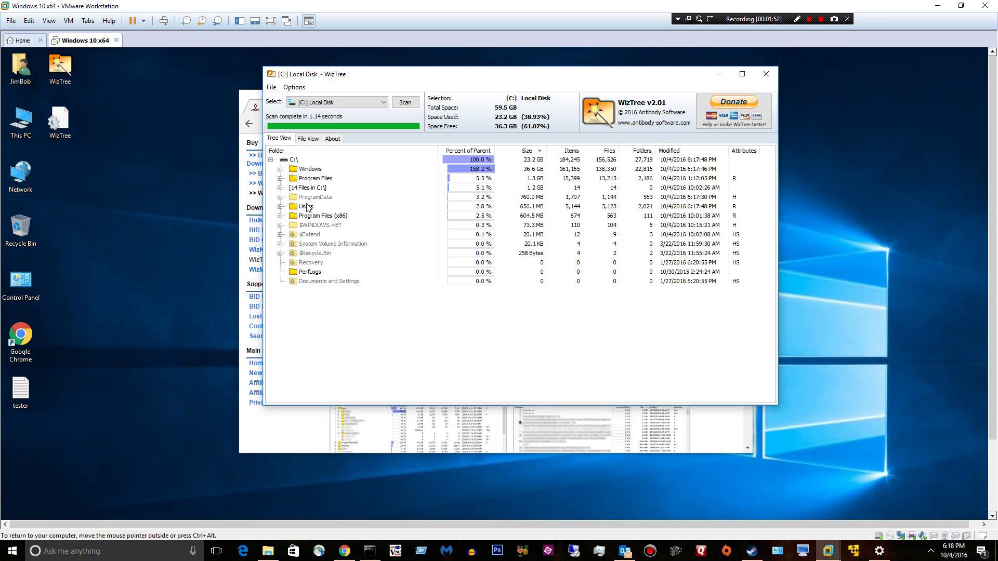
left_click(280, 206)
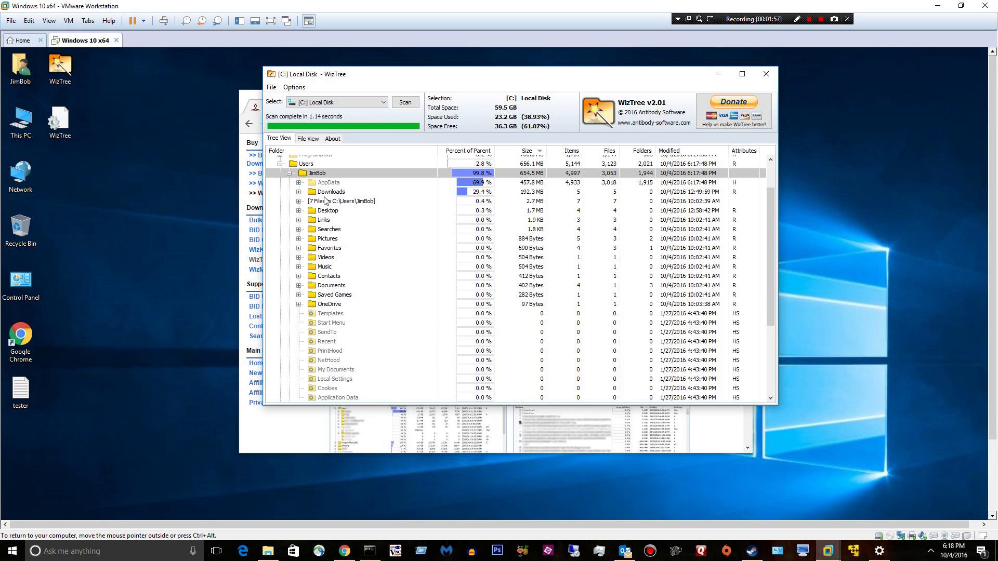
mouse_move(469, 206)
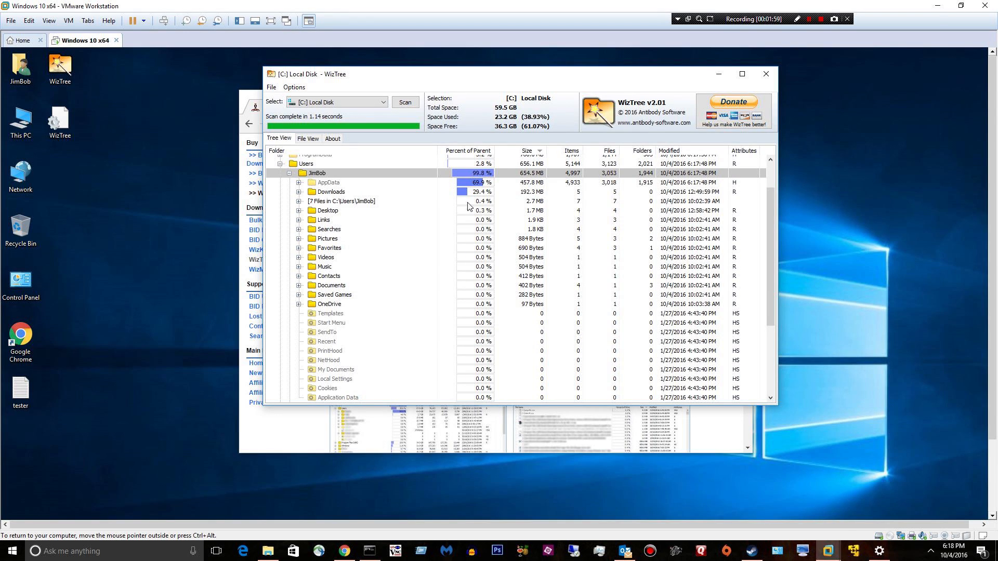
- Open JimBob's Downloads folder in File Explorer using Explore Folder
left_click(331, 192)
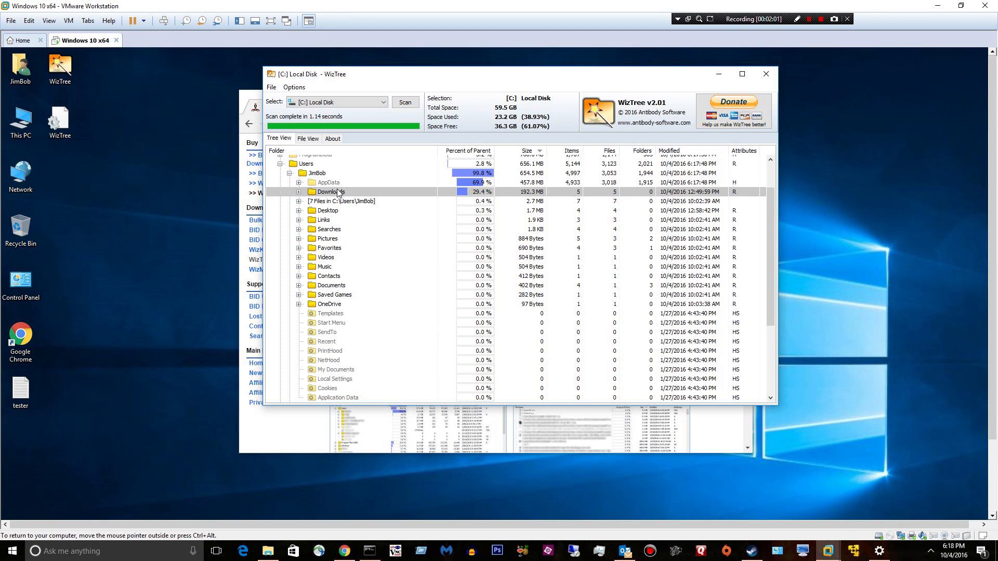
right_click(329, 192)
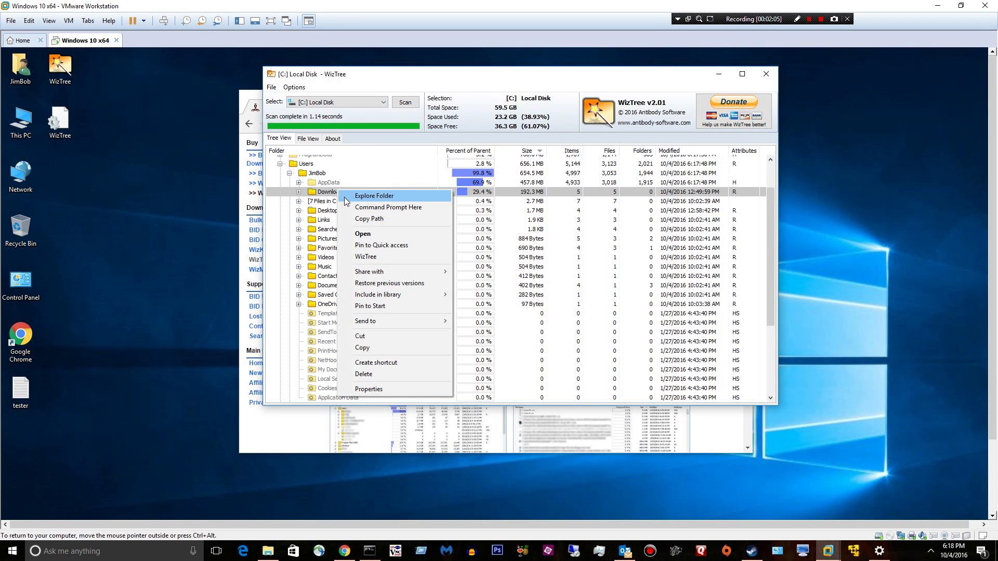
mouse_move(388, 208)
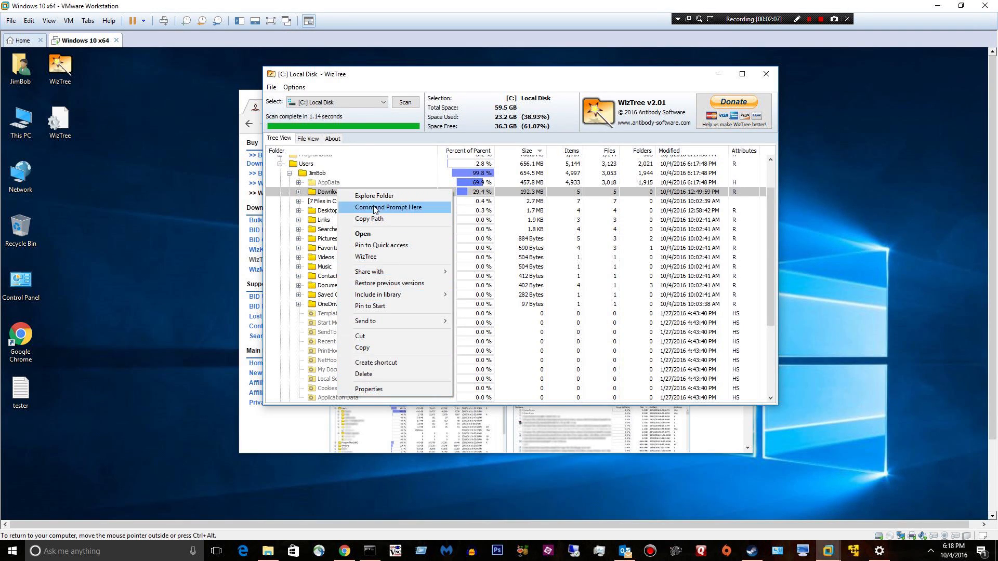
left_click(374, 196)
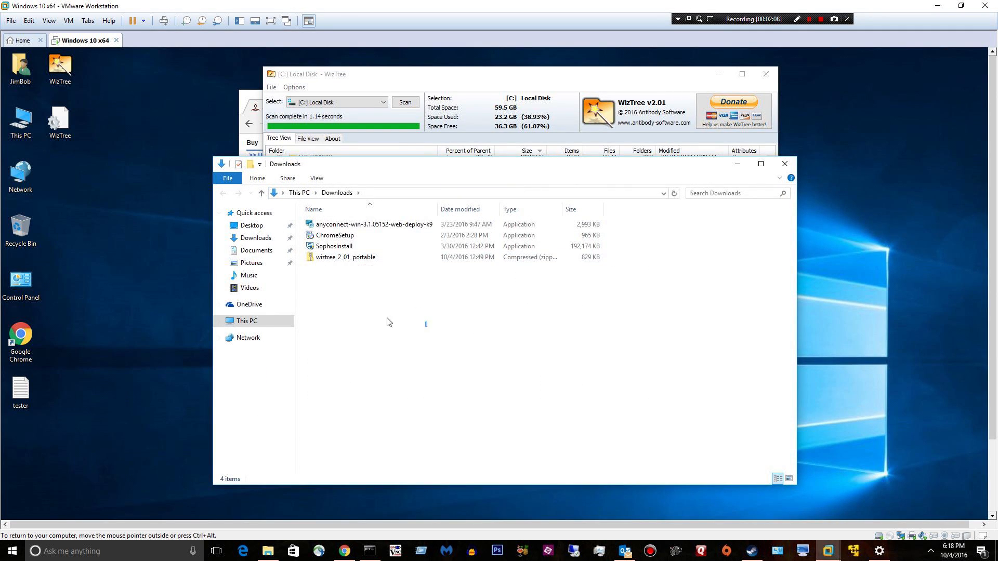
- Select all four Downloads files and delete them
key("ctrl+a")
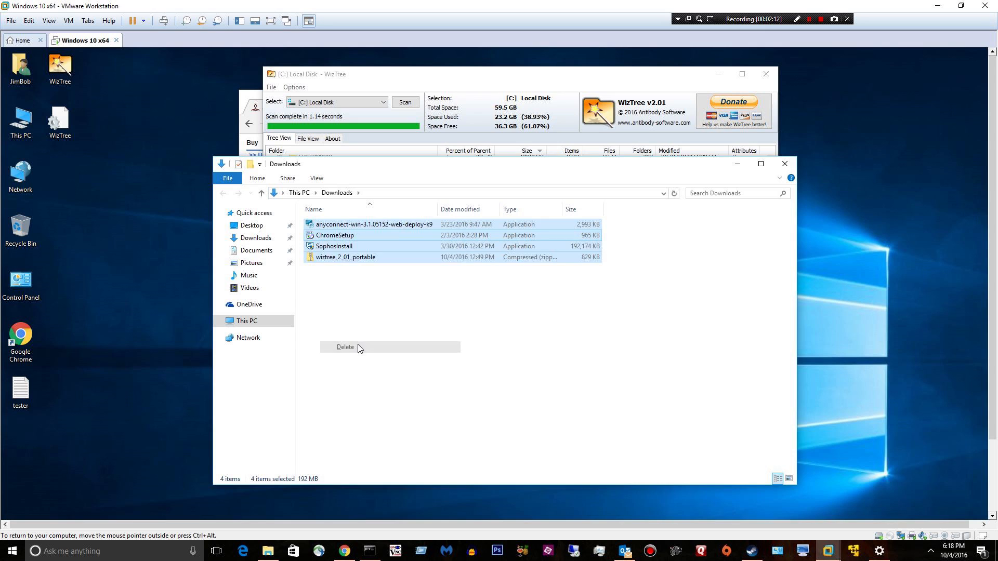
left_click(345, 348)
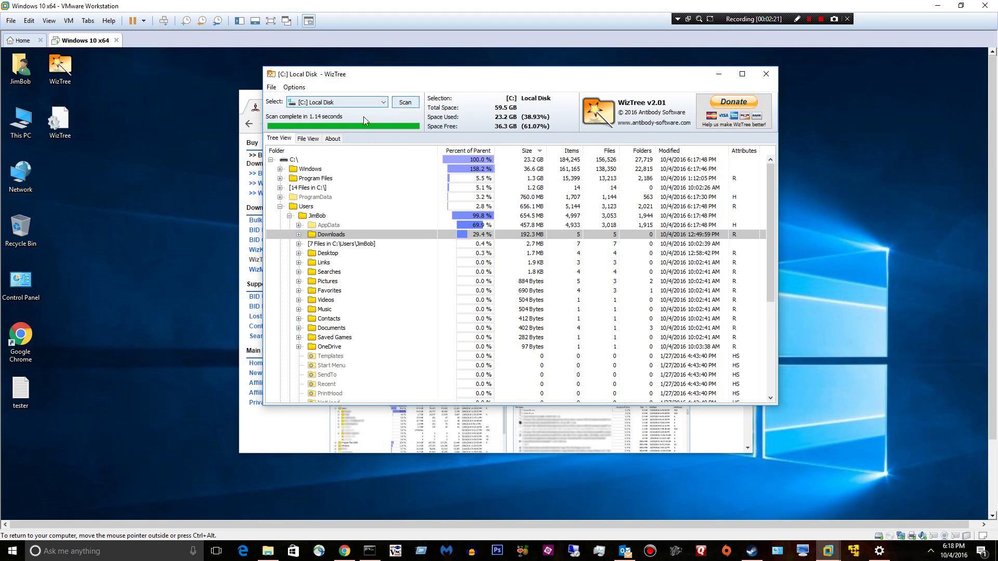
mouse_move(381, 82)
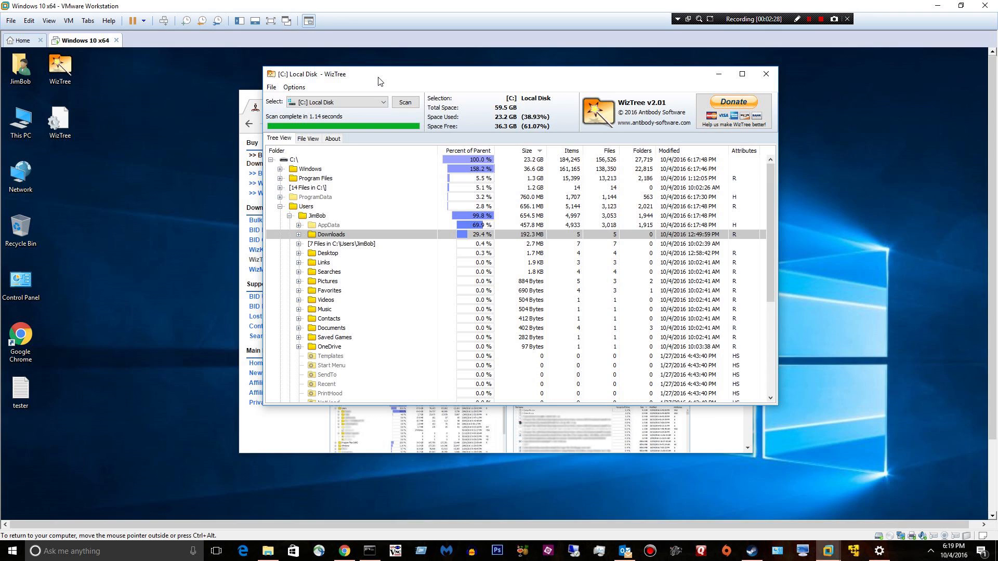
mouse_move(698, 97)
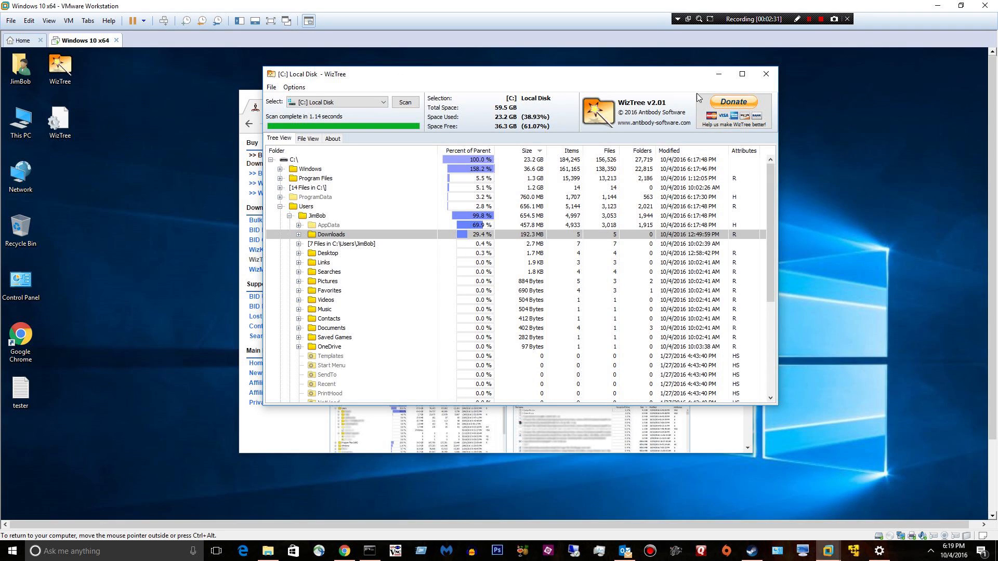
mouse_move(622, 108)
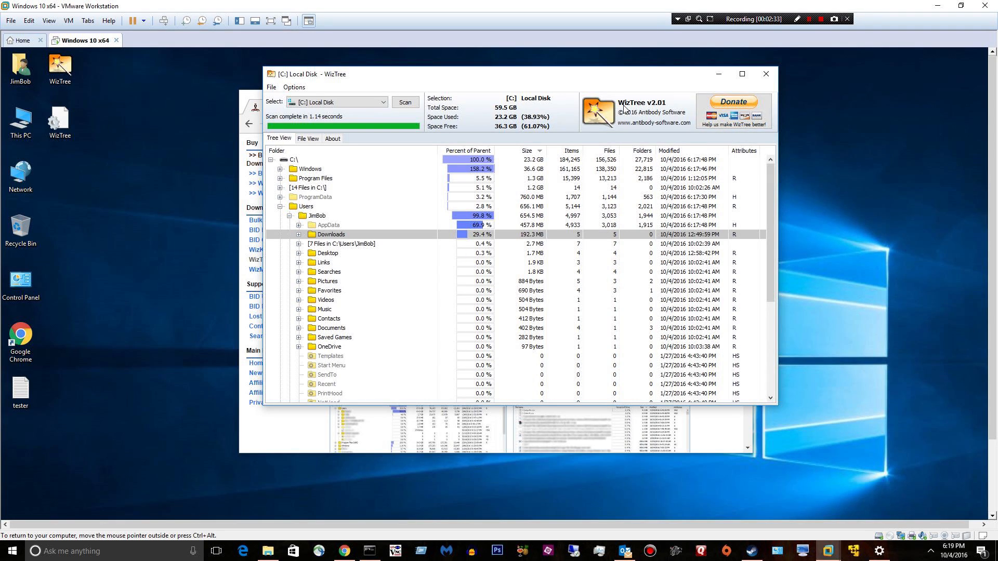
mouse_move(637, 109)
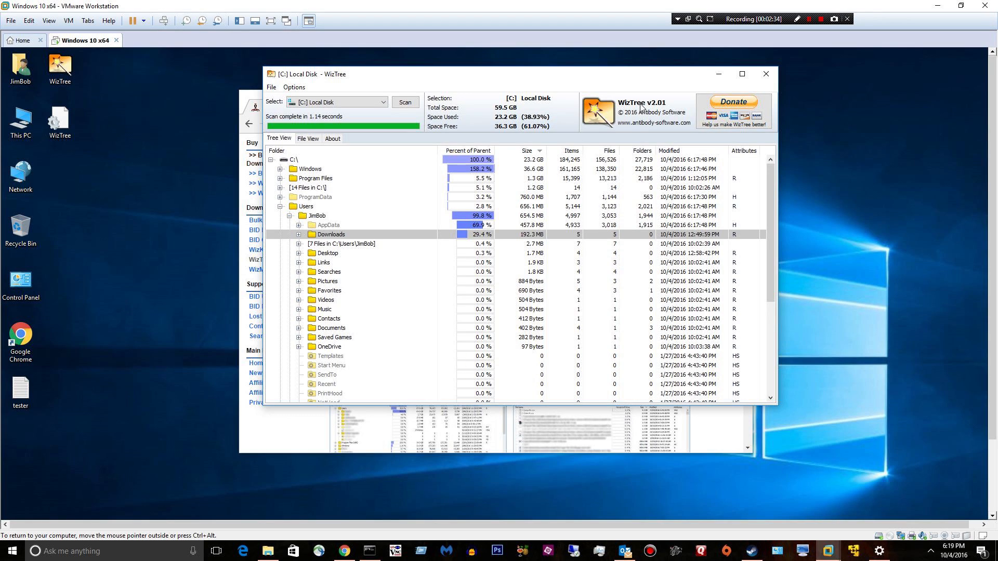
mouse_move(666, 143)
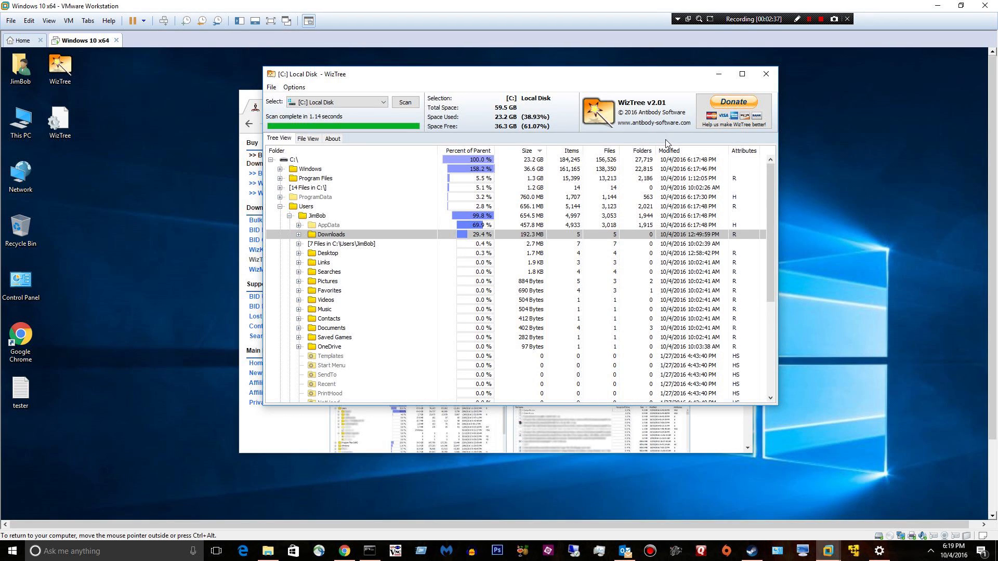
mouse_move(822, 92)
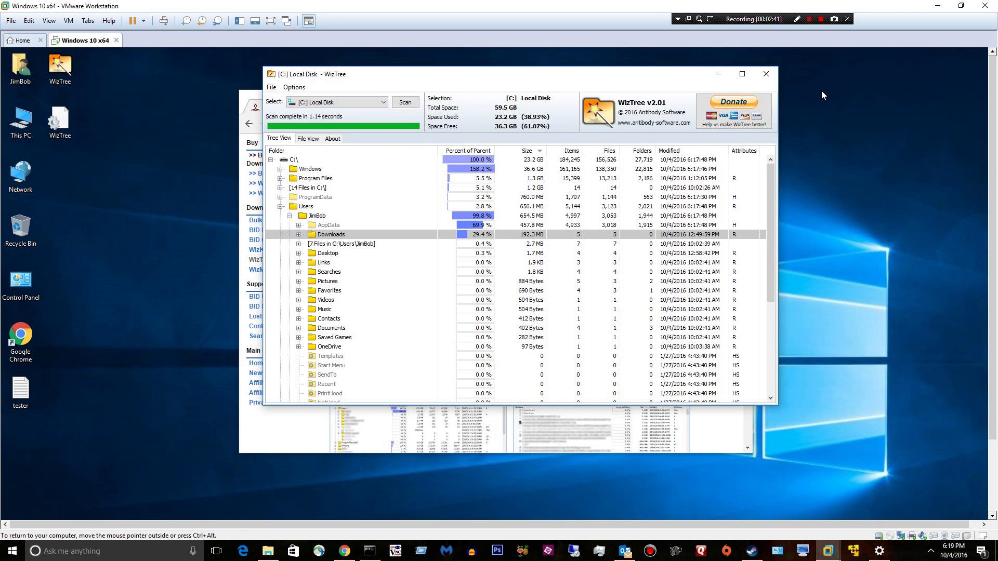
mouse_move(820, 54)
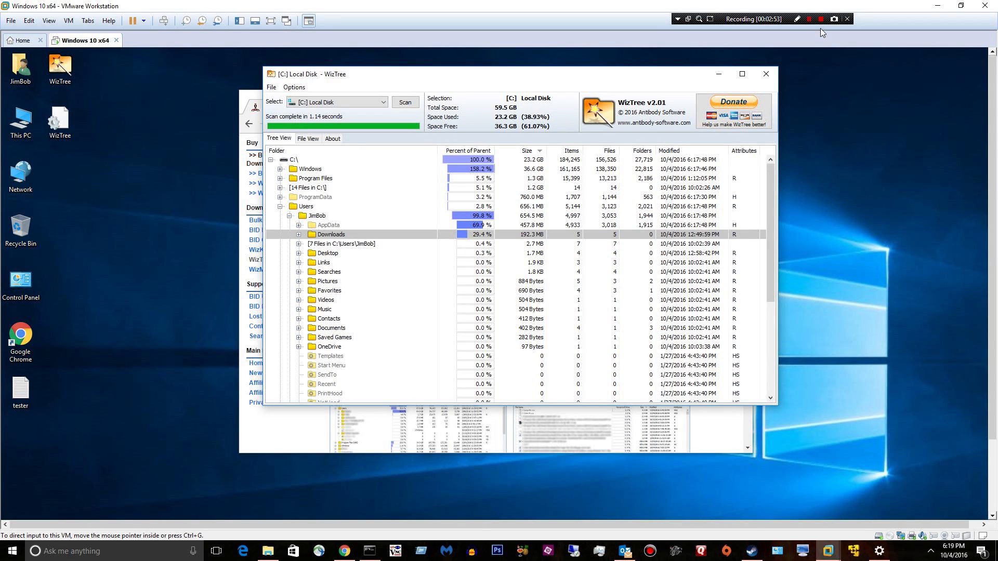
left_click(817, 18)
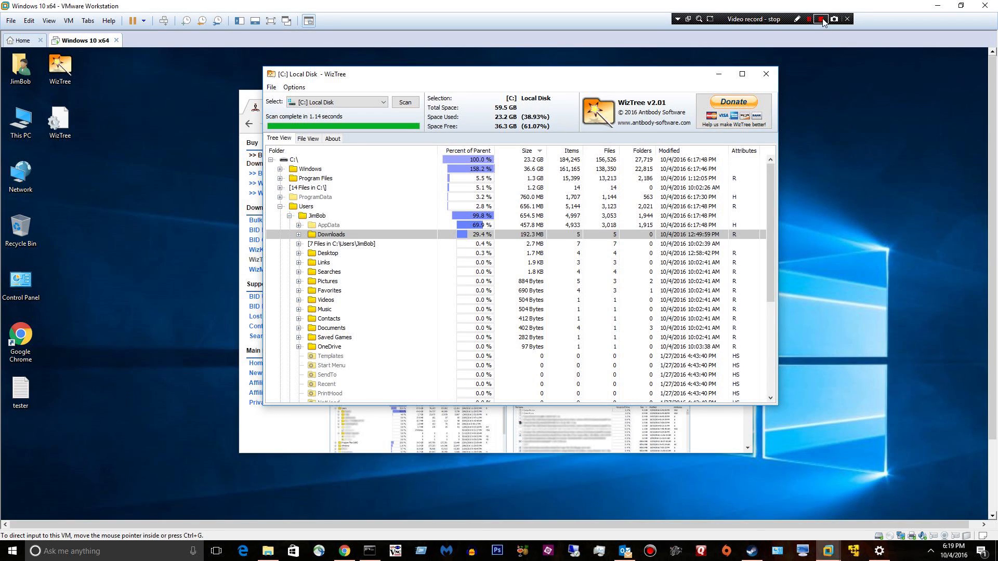